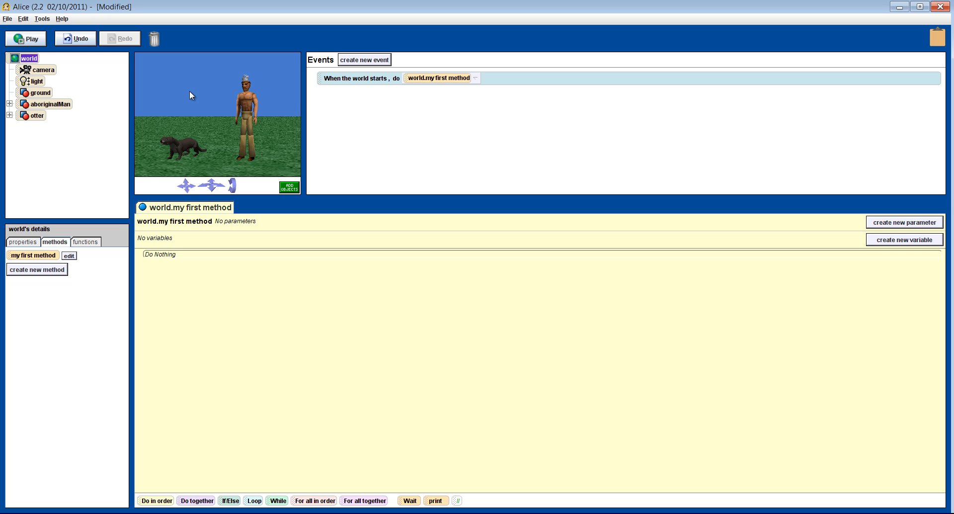
Add an otter roll left 2 revolutions to world.my first method and preview the world
click(25, 38)
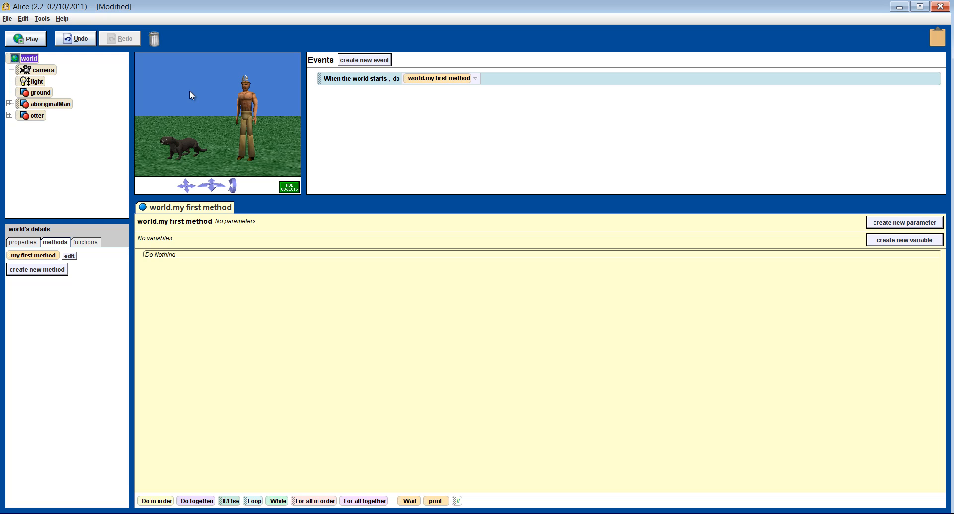
click(39, 115)
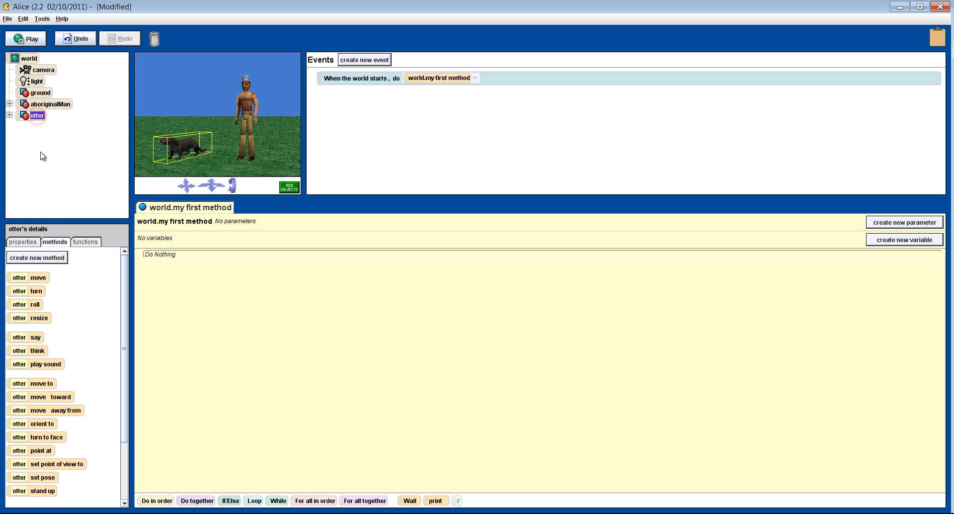
drag(26, 305, 183, 278)
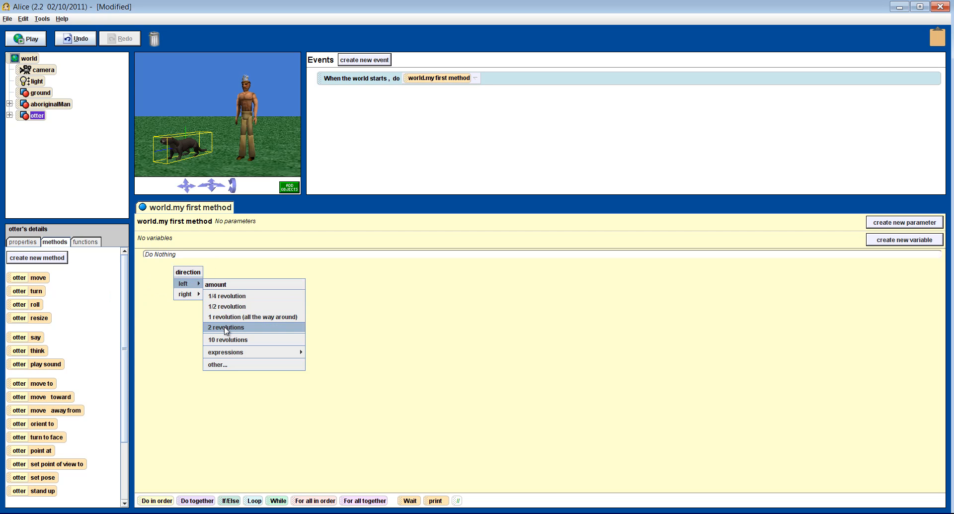
click(225, 327)
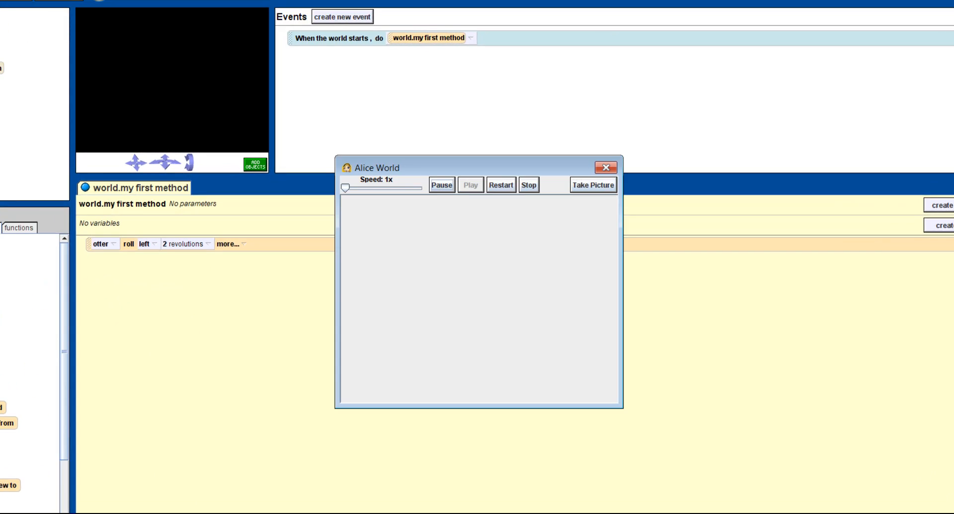
click(469, 184)
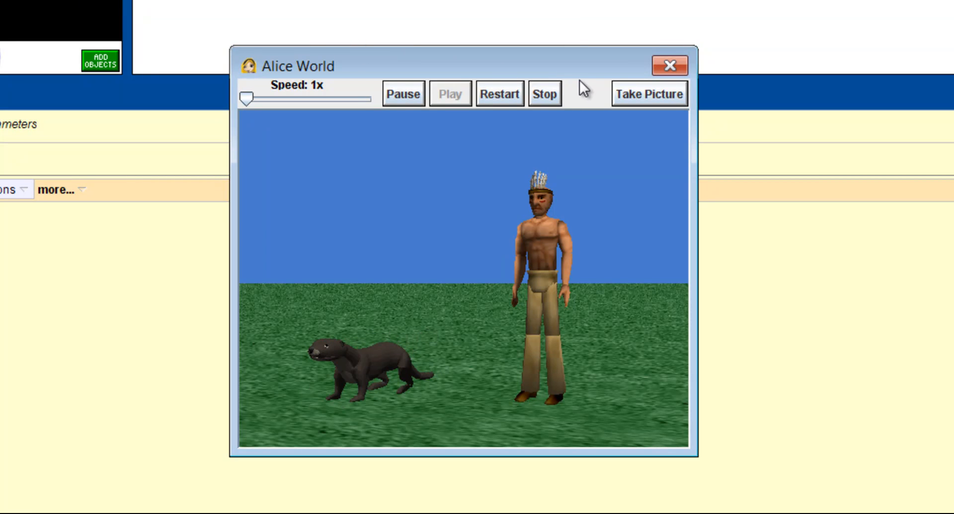
click(669, 65)
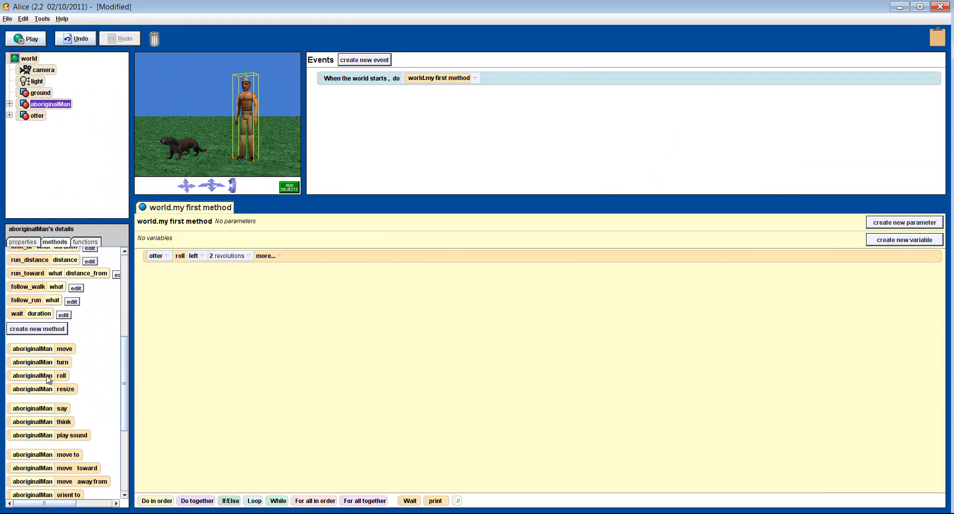
Add an aboriginalMan roll left 2 revolutions after the otter's roll and preview it
click(247, 255)
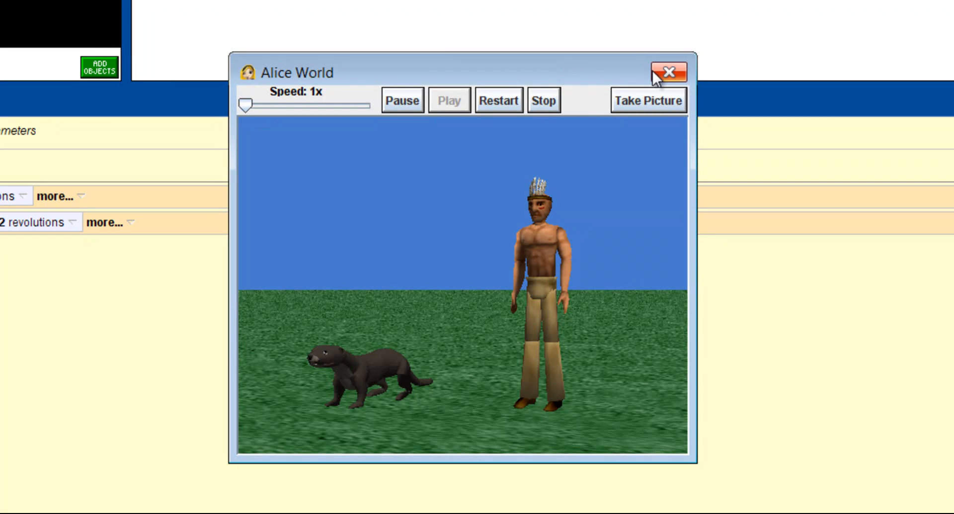
click(668, 71)
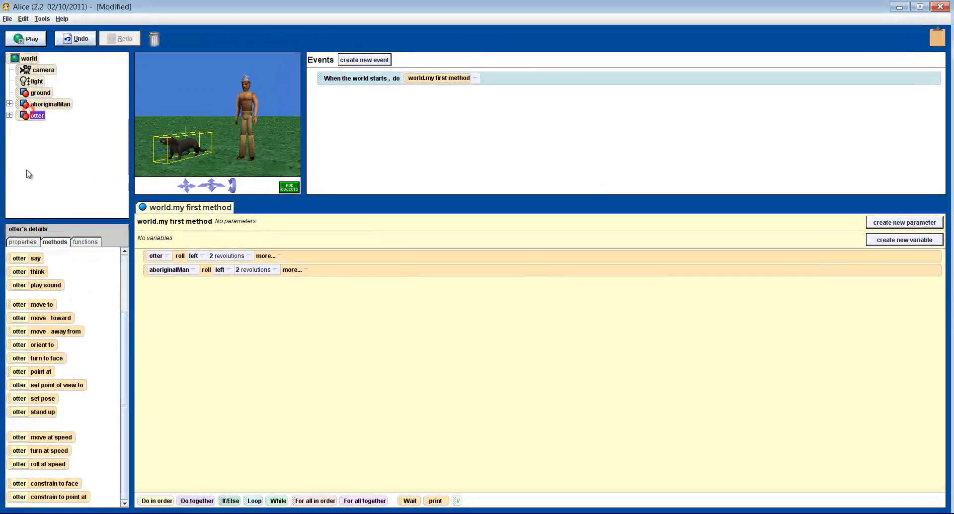
In the properties tab, change aboriginalMan's opacity to about 0.97
click(22, 242)
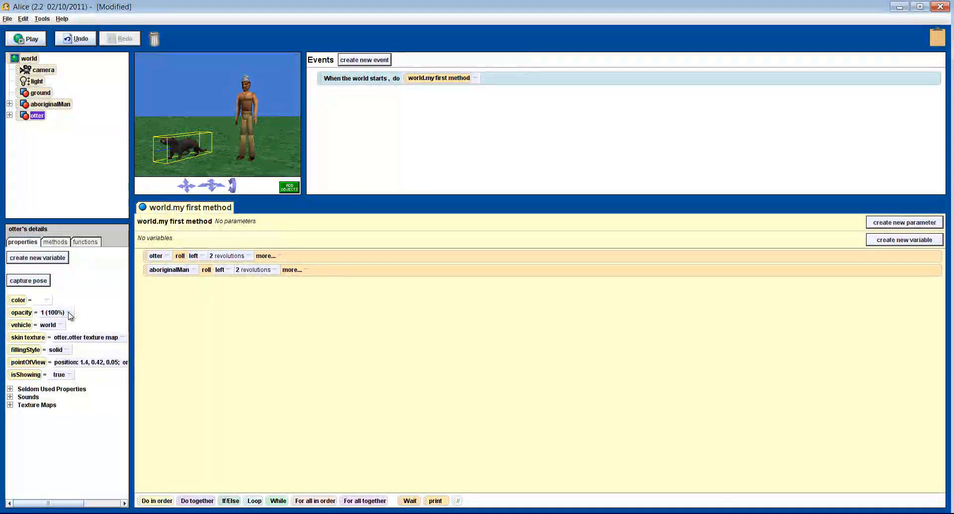
click(68, 313)
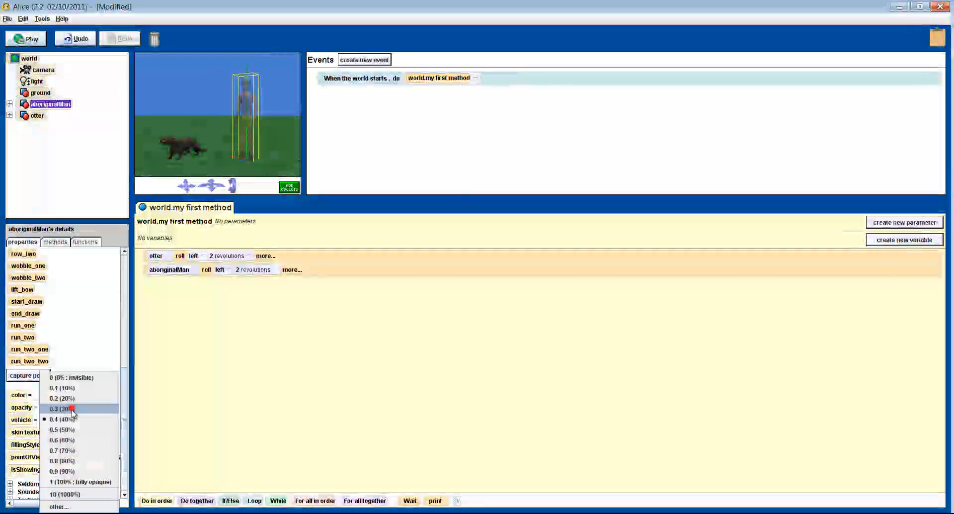
click(63, 409)
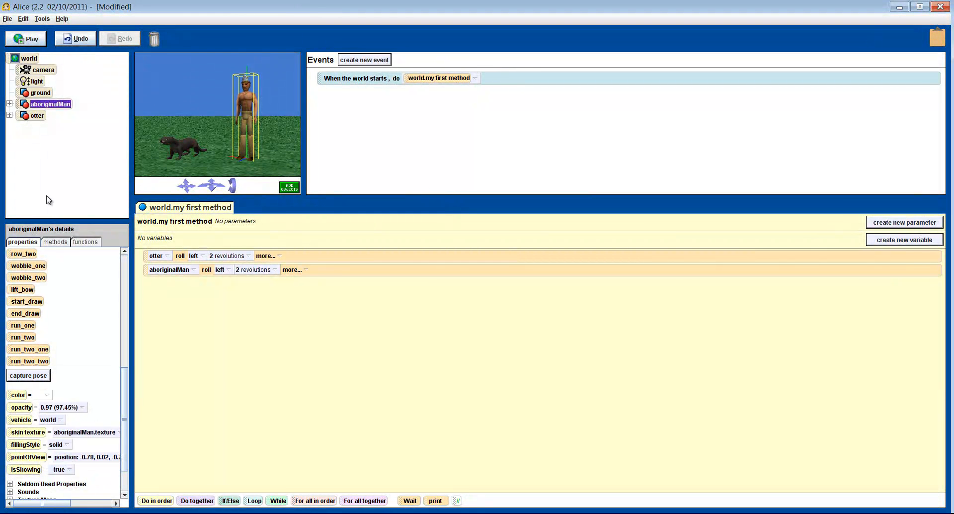
Add an upperBody roll left a quarter revolution and play the world to test it
click(10, 103)
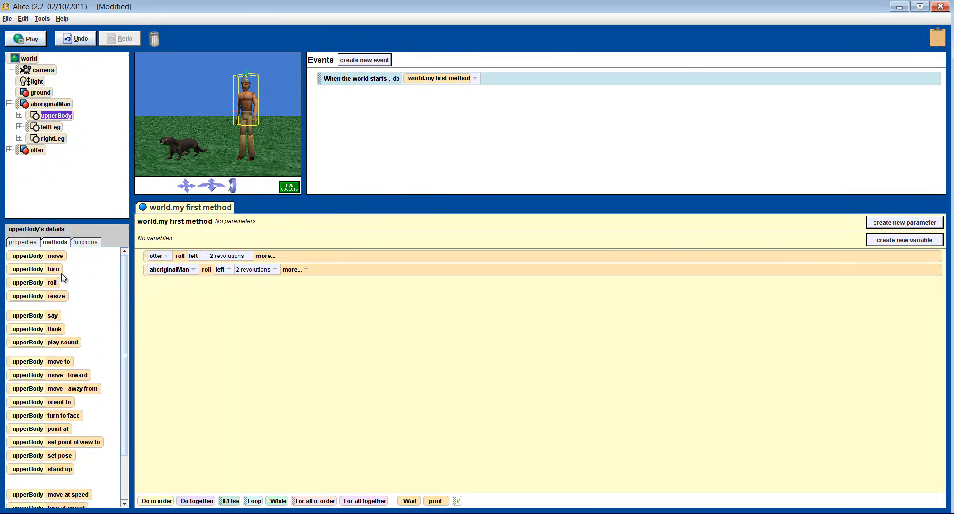
click(193, 255)
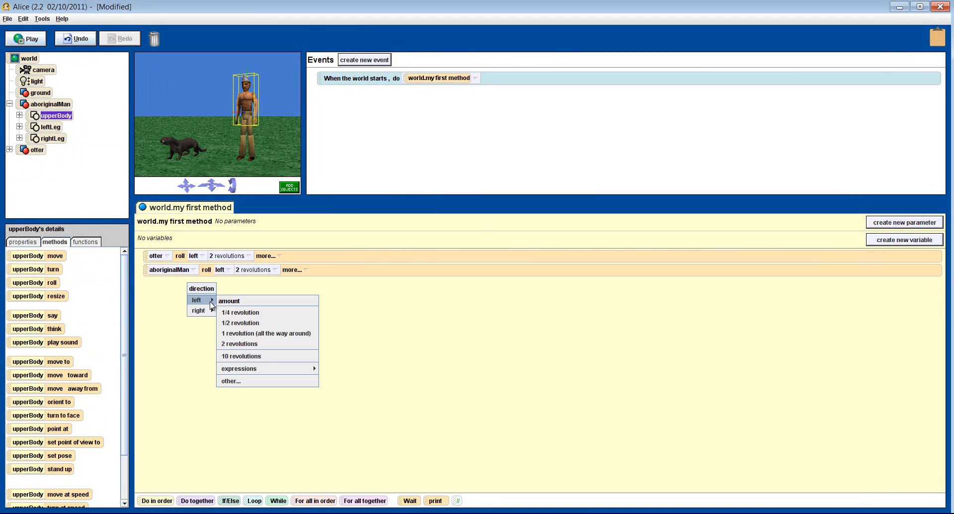
click(240, 313)
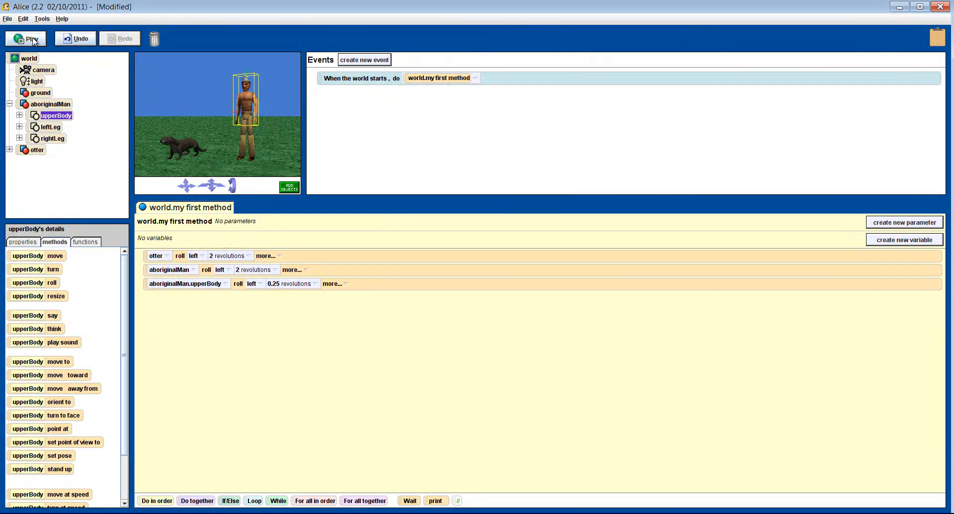
click(25, 38)
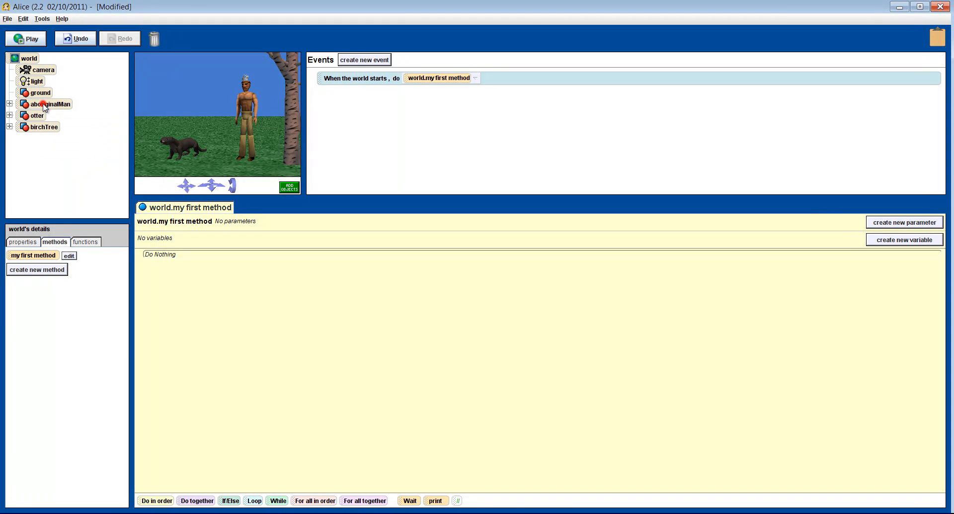
Add an upperBody roll left with a custom amount of 0.05 revolutions
click(51, 103)
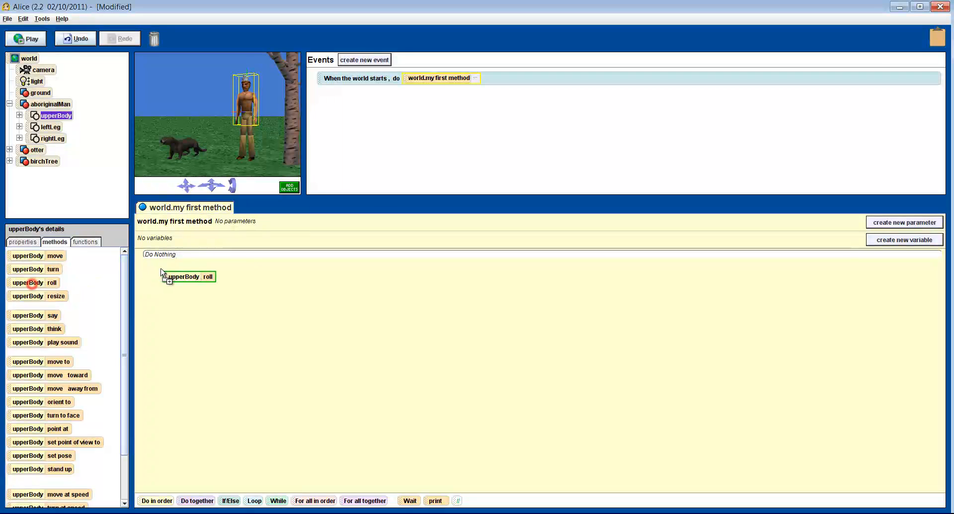
click(185, 276)
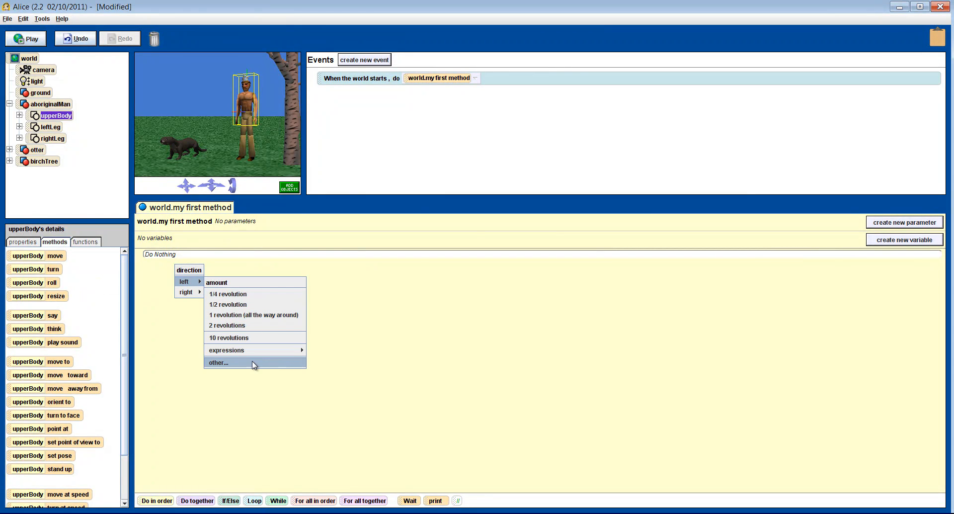
click(217, 363)
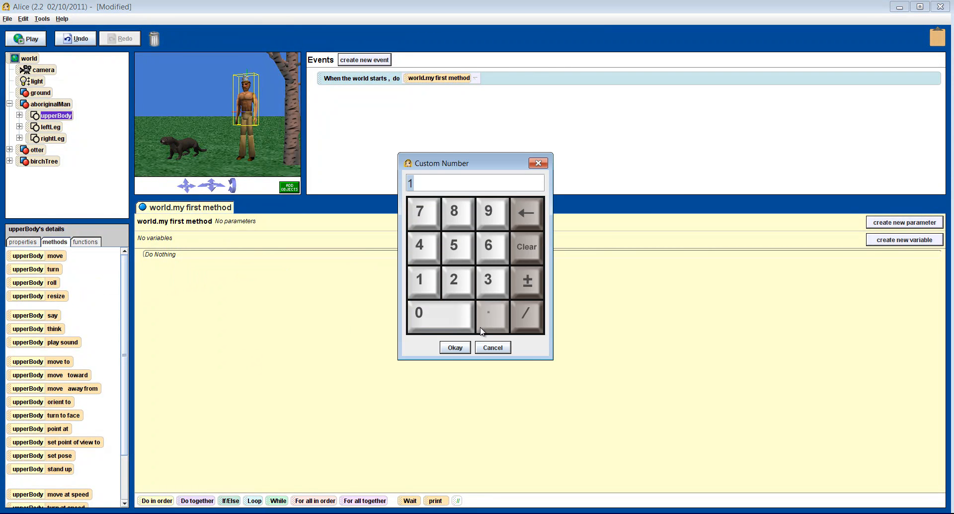
click(492, 316)
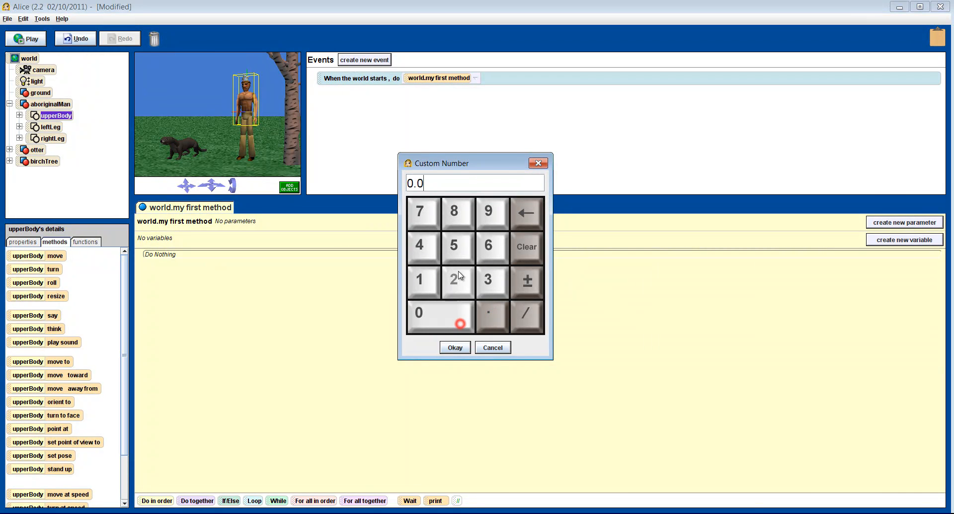
click(453, 347)
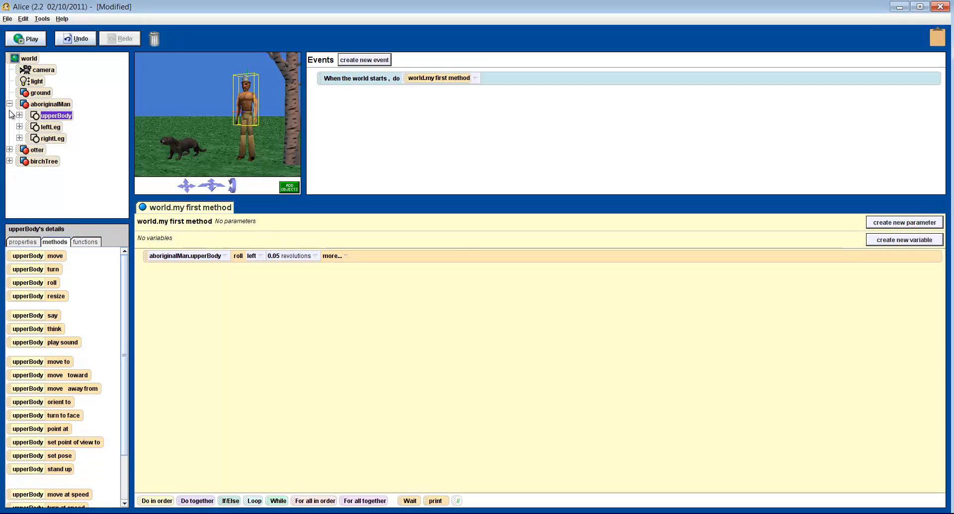
Add leftArm and leftArm.forearm.hand rolls, each right a quarter revolution
click(20, 115)
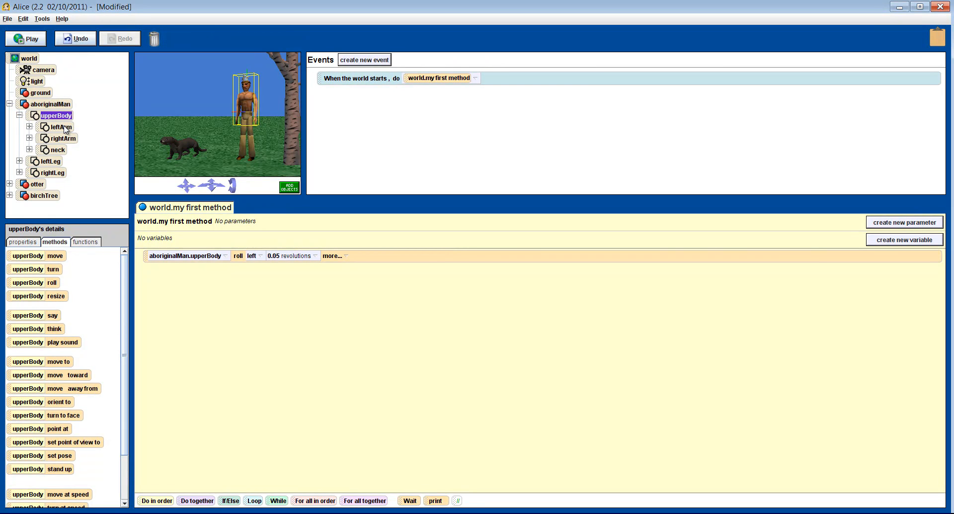
click(61, 127)
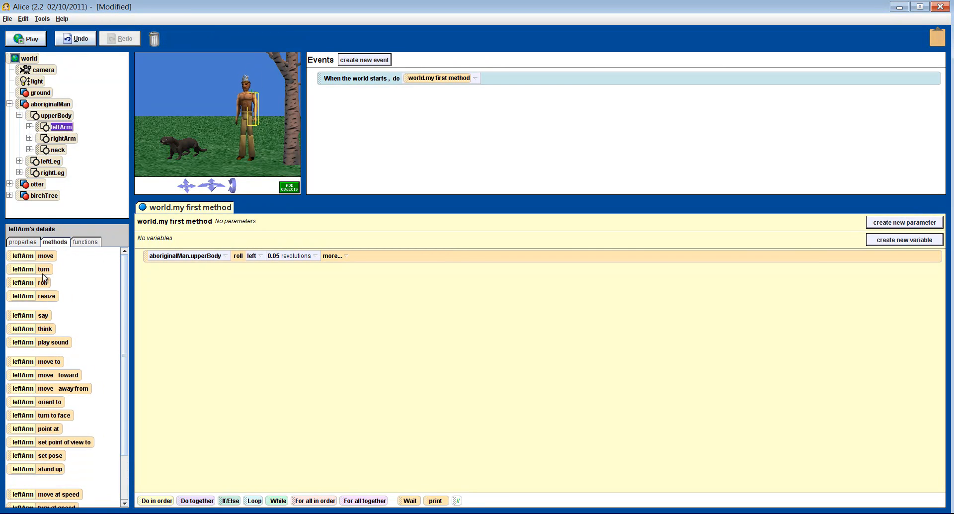
click(252, 256)
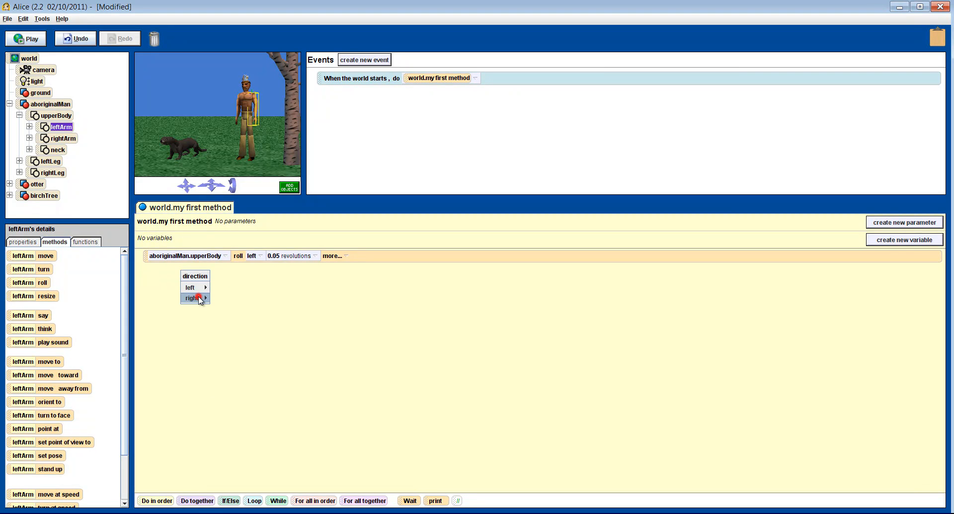
click(192, 297)
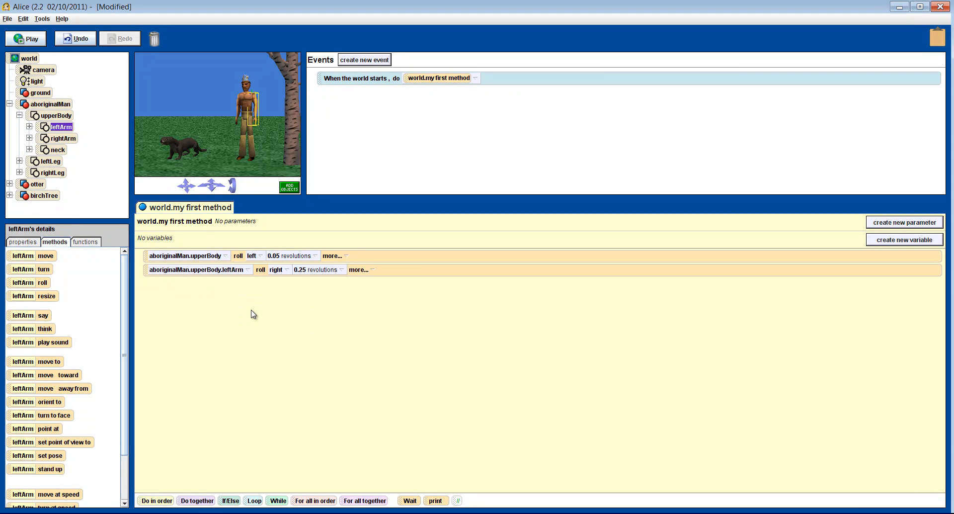
click(29, 127)
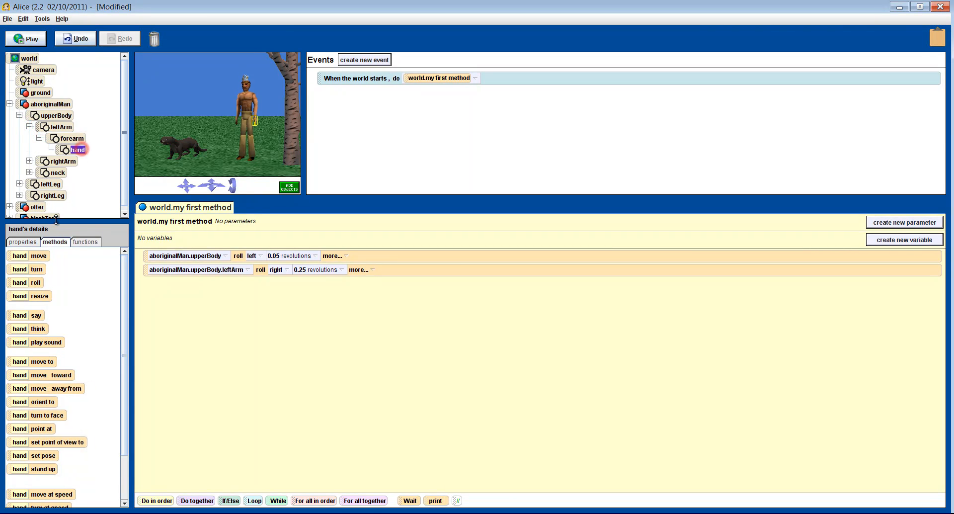
click(252, 255)
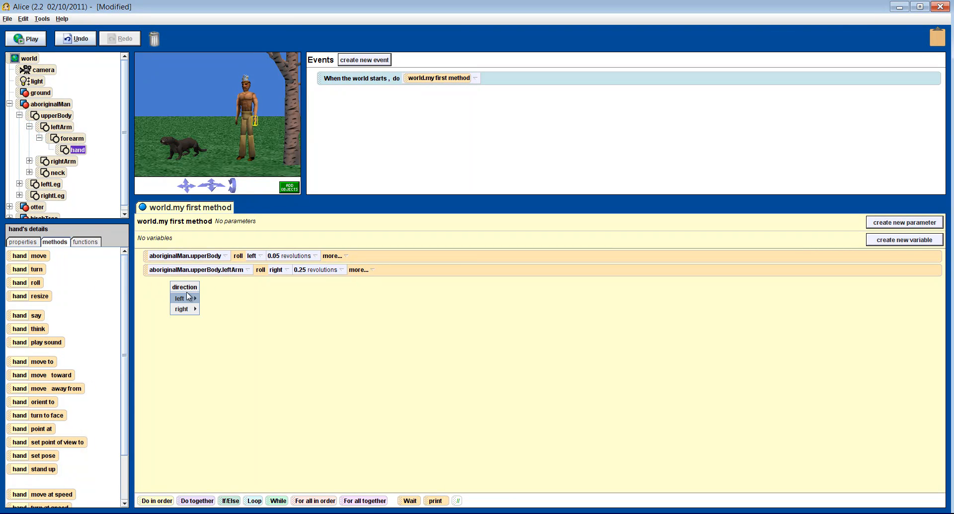
click(181, 309)
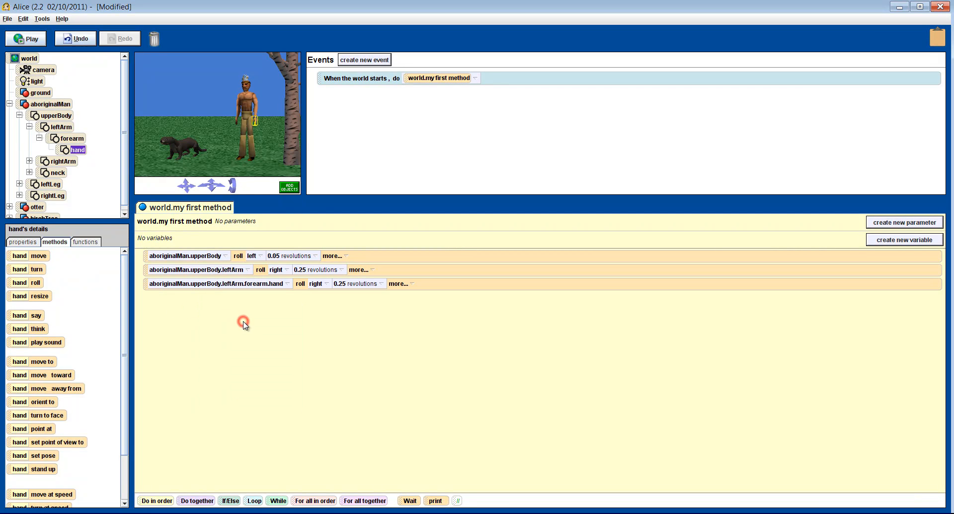
mouse_move(150, 154)
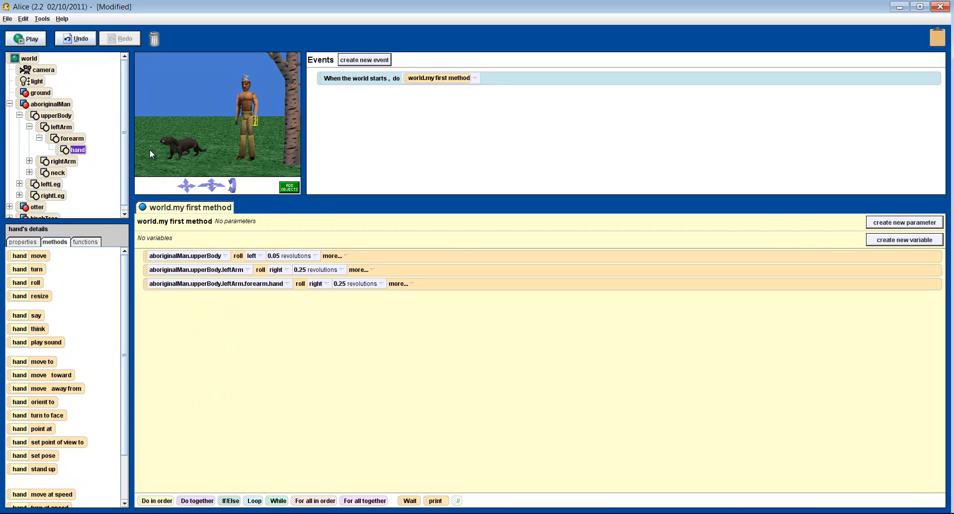
Put the upperBody, leftArm and hand rolls inside a Do together block and play
click(26, 38)
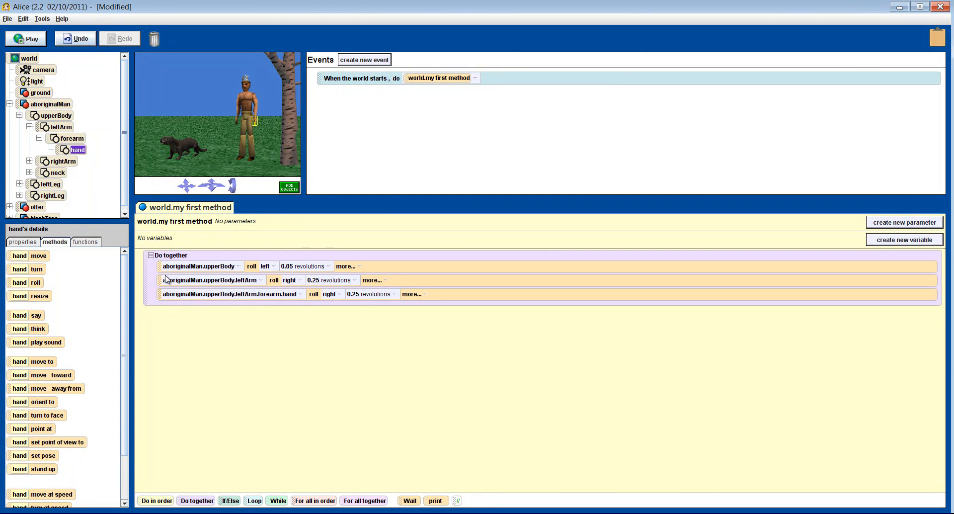
click(25, 39)
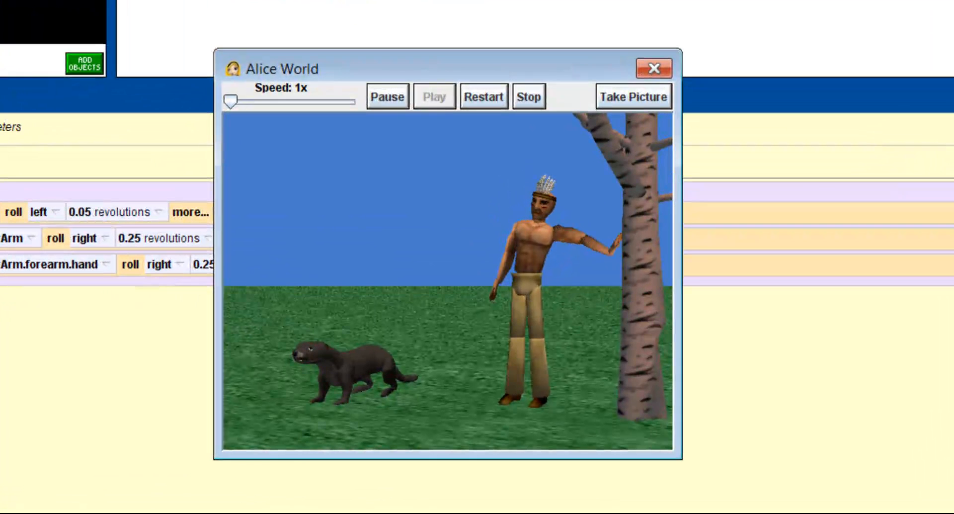